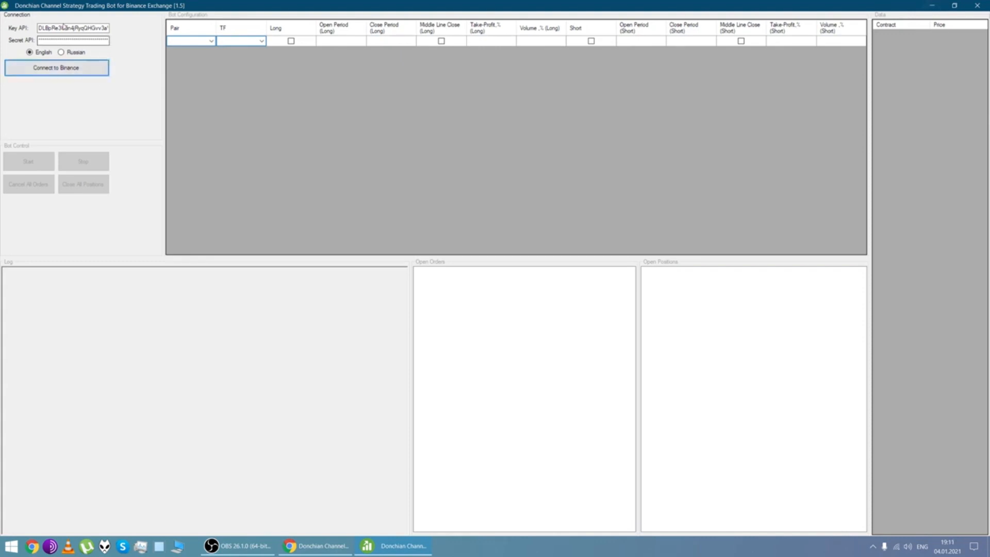
Connect the bot to Binance using the entered Key API and Secret API.
click(55, 68)
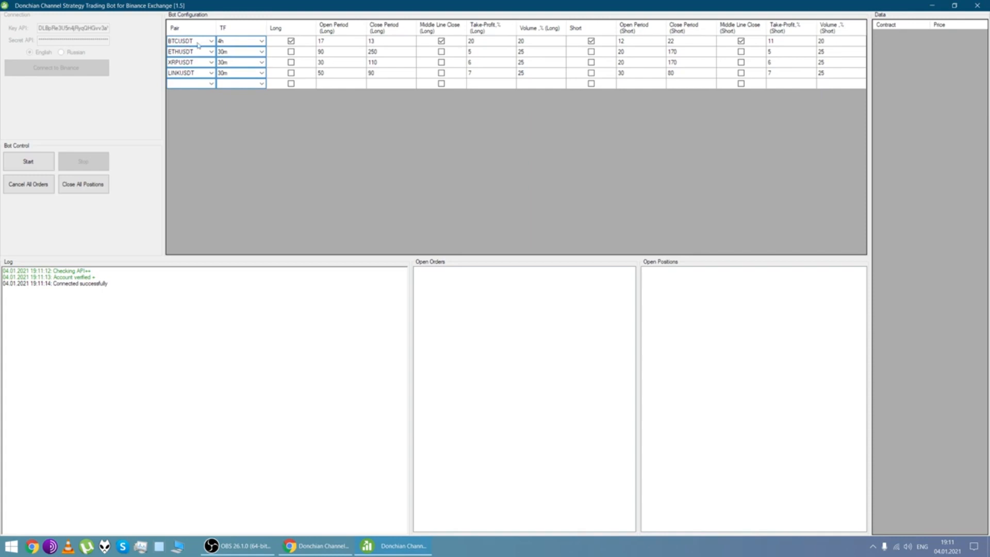
mouse_move(205, 42)
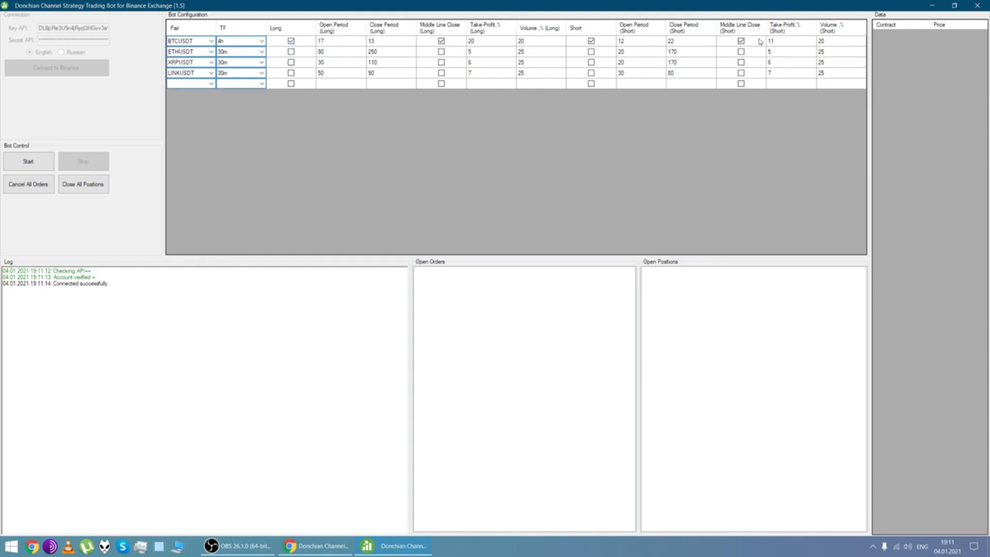
click(590, 41)
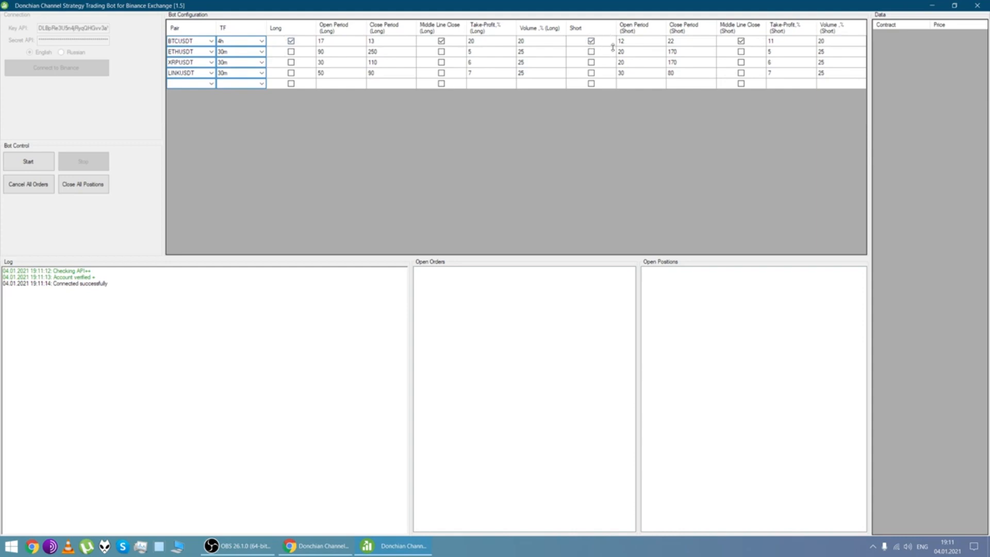
mouse_move(344, 43)
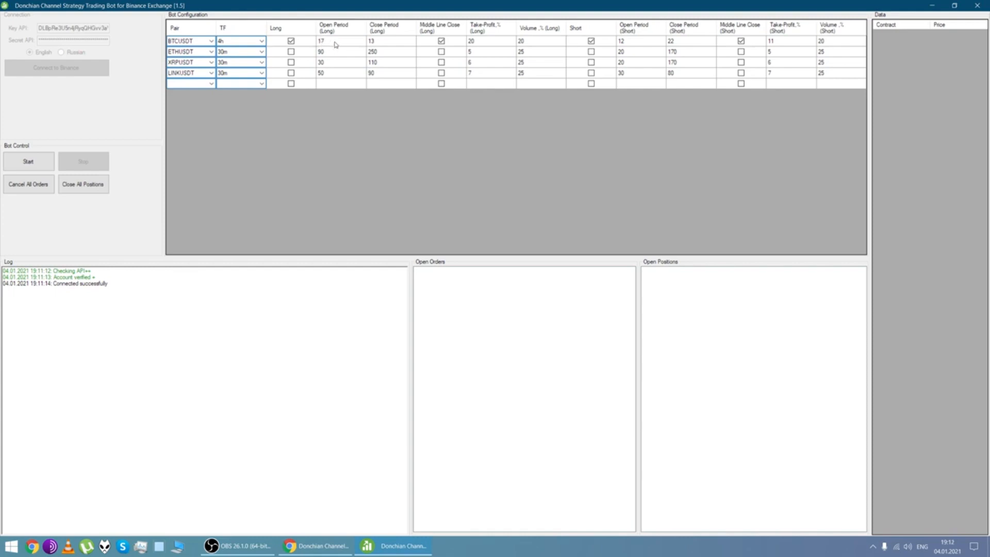
mouse_move(326, 45)
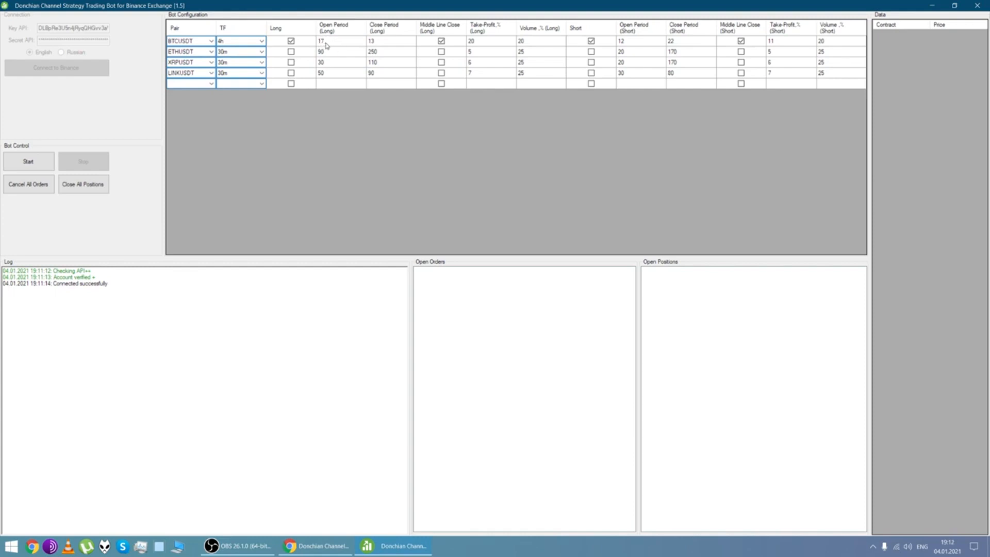
click(388, 42)
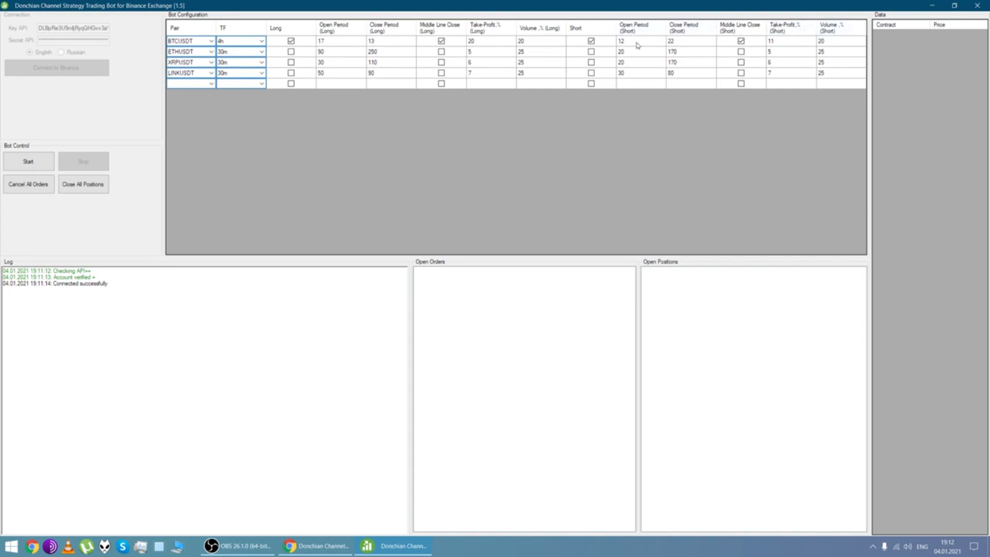
mouse_move(704, 29)
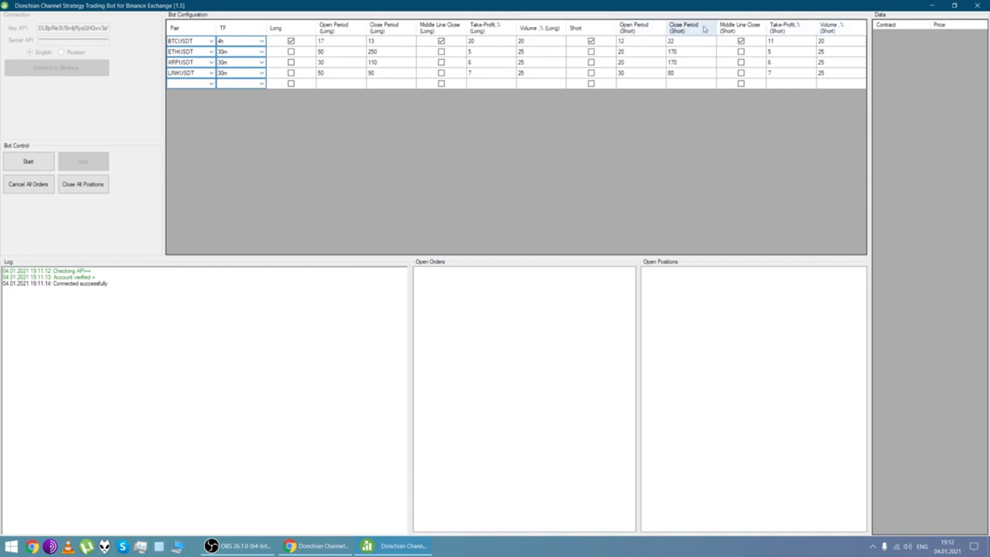
mouse_move(464, 41)
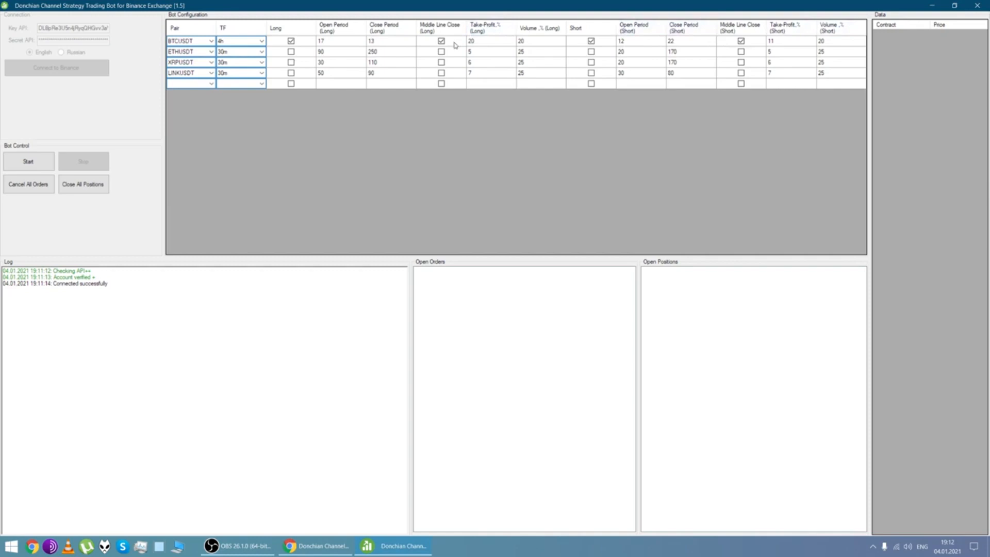
click(441, 42)
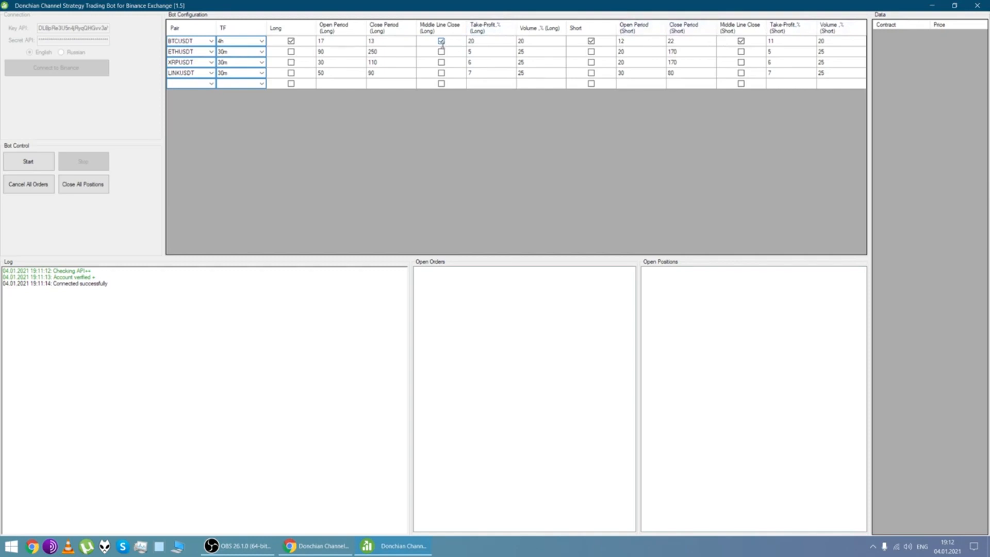
click(440, 40)
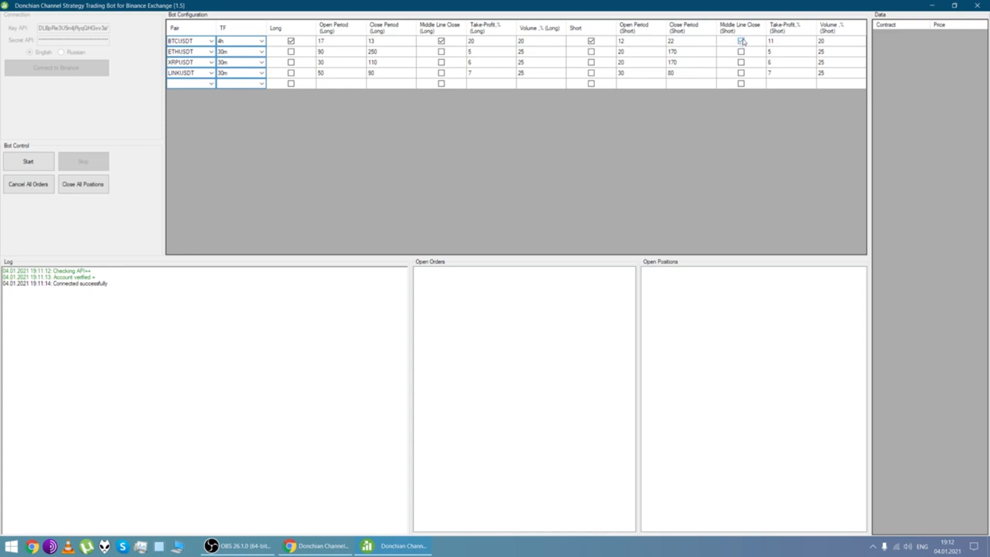
click(740, 41)
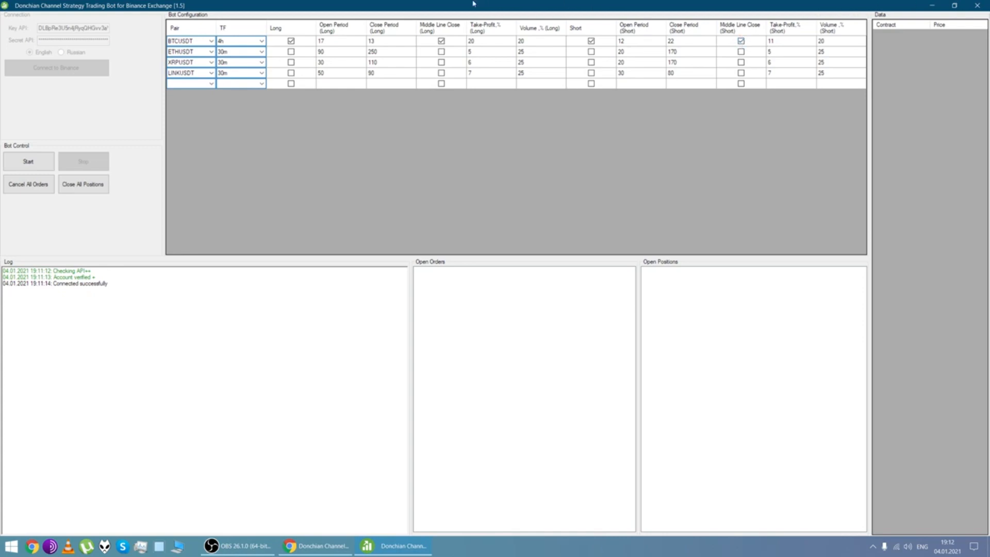
mouse_move(491, 40)
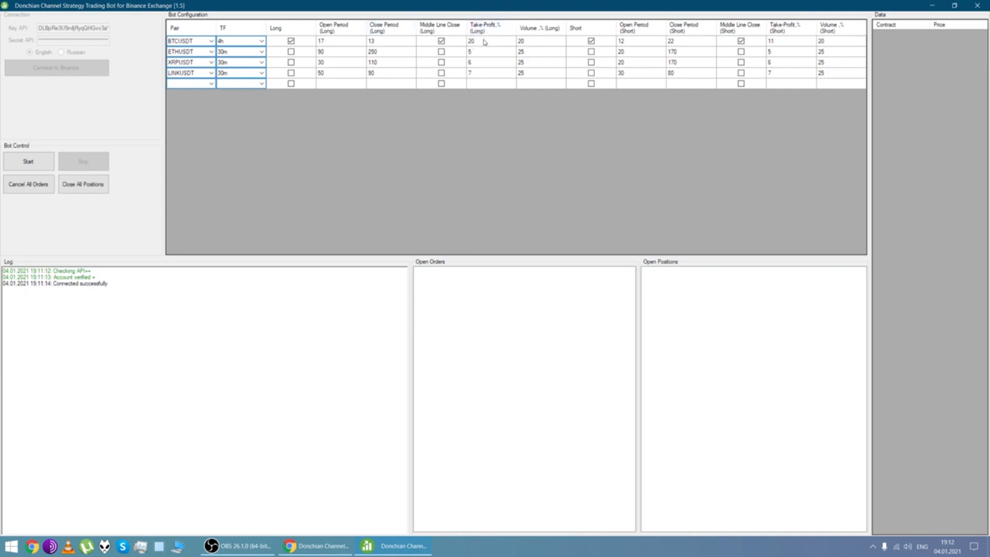
mouse_move(494, 43)
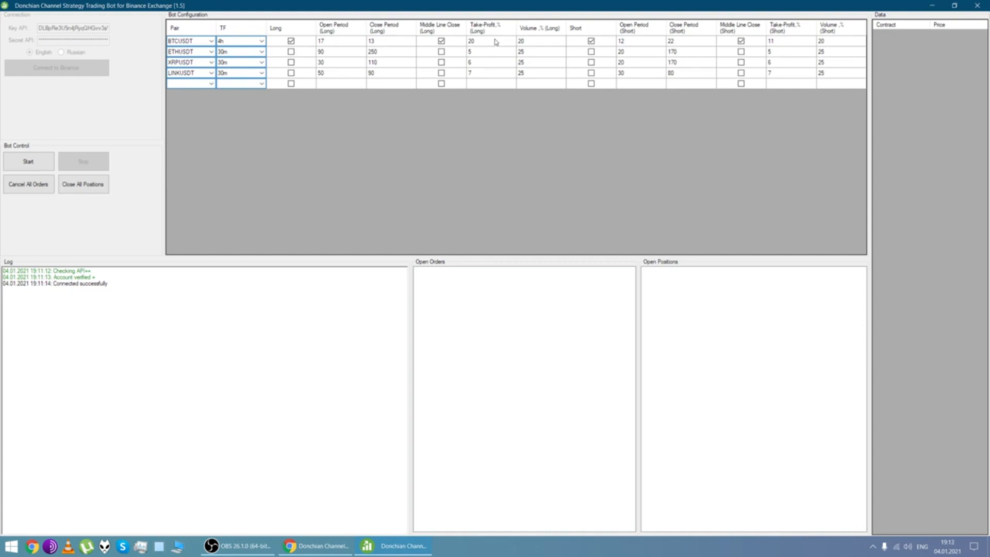
mouse_move(477, 41)
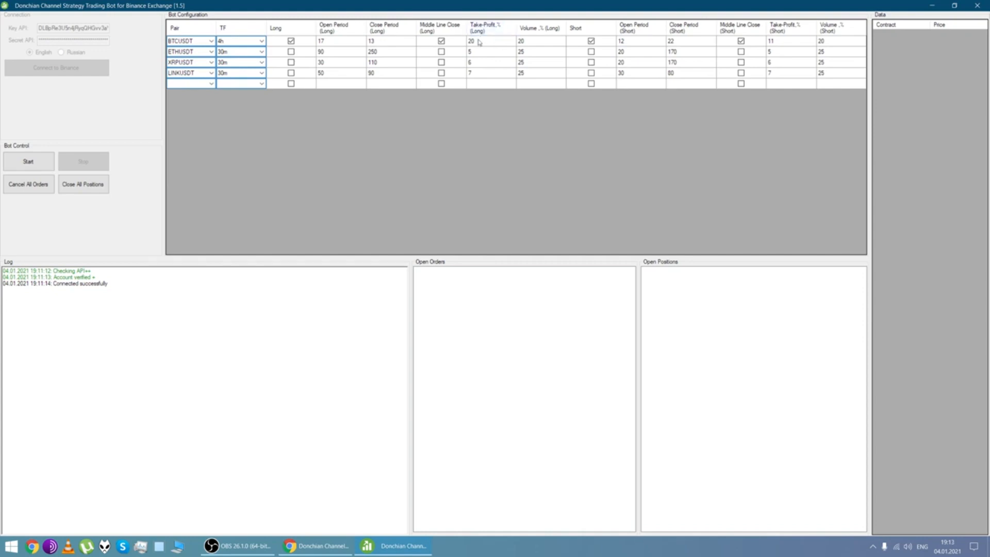
mouse_move(775, 44)
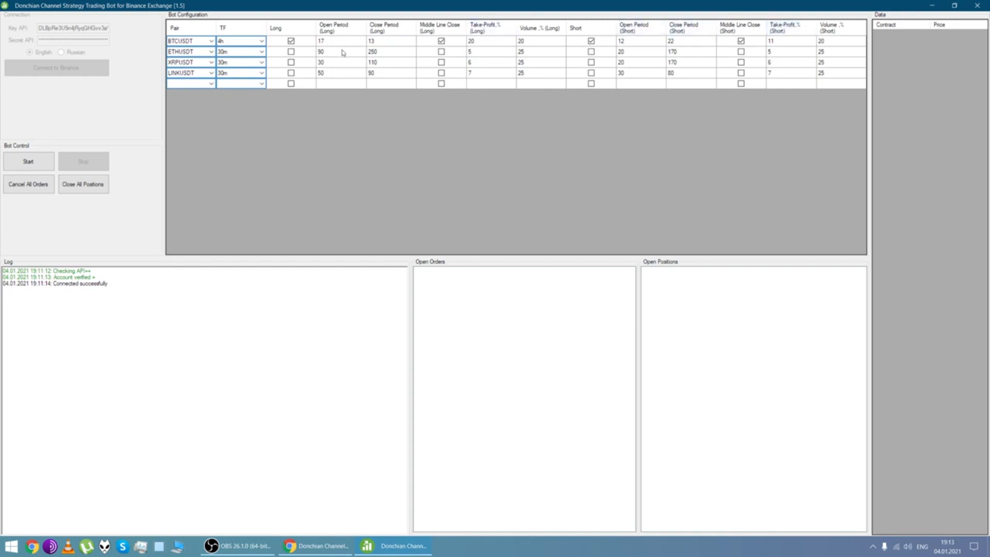
mouse_move(548, 41)
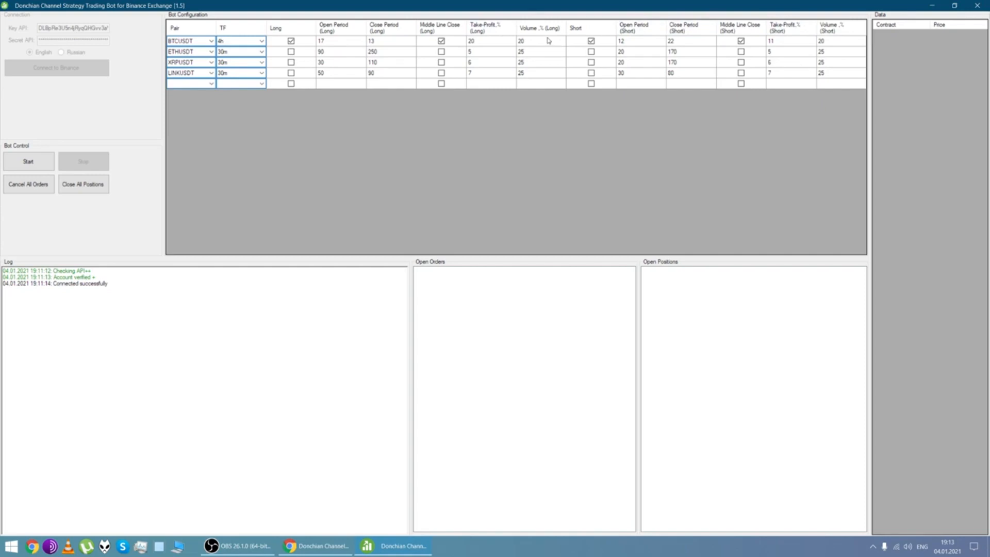
mouse_move(541, 44)
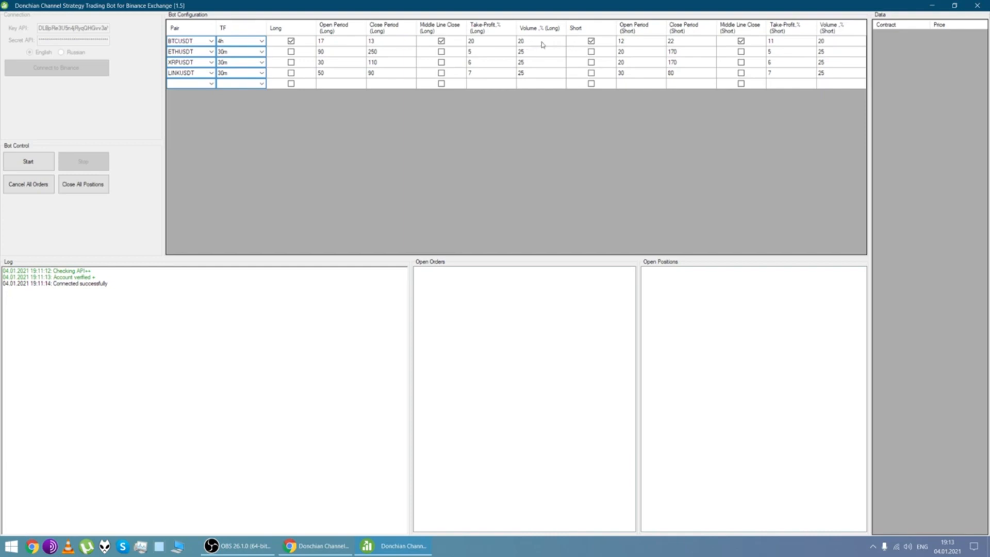
mouse_move(764, 47)
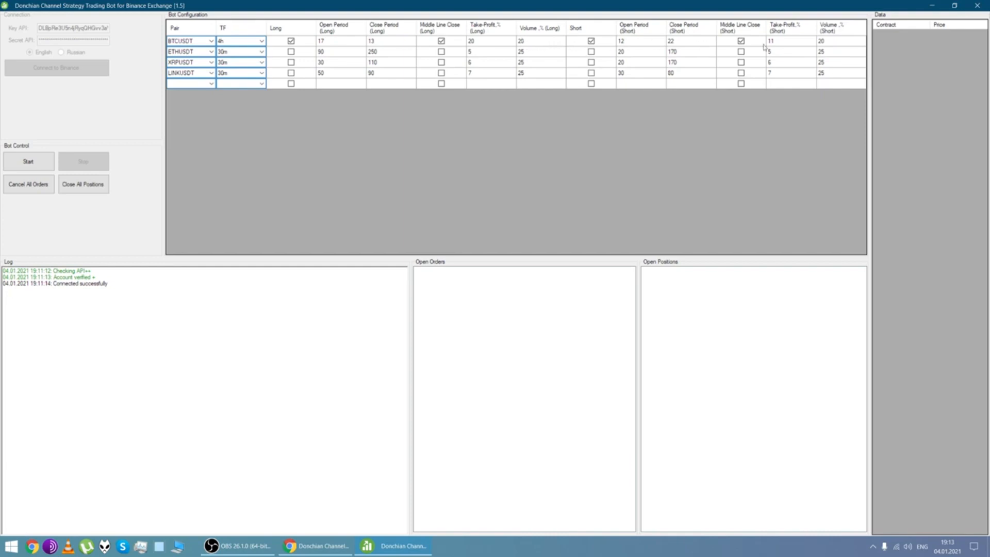
mouse_move(834, 43)
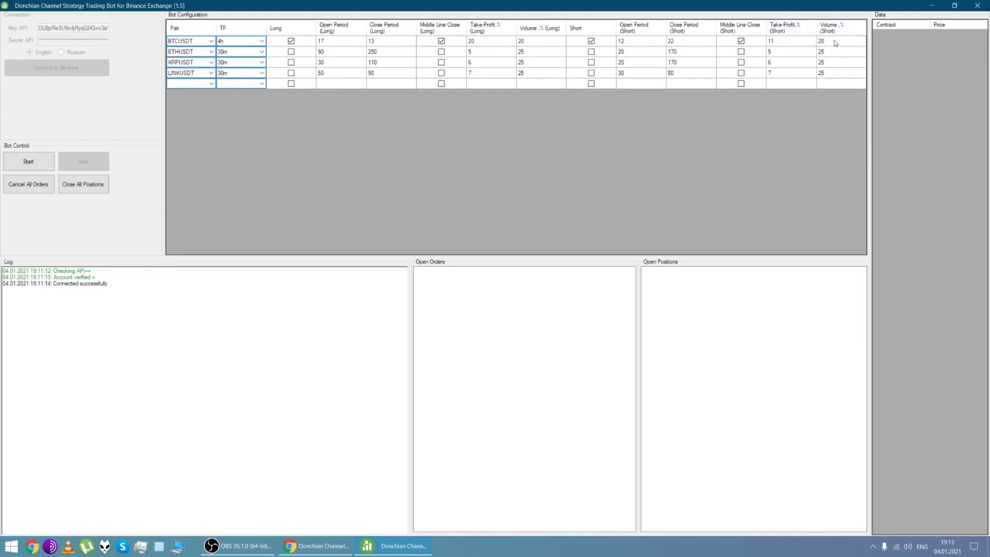
mouse_move(258, 92)
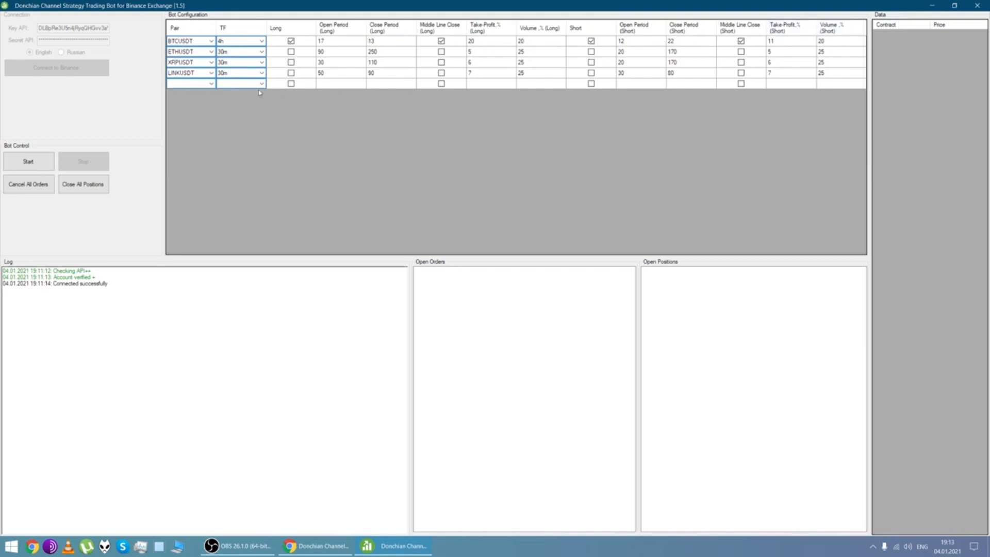
mouse_move(375, 190)
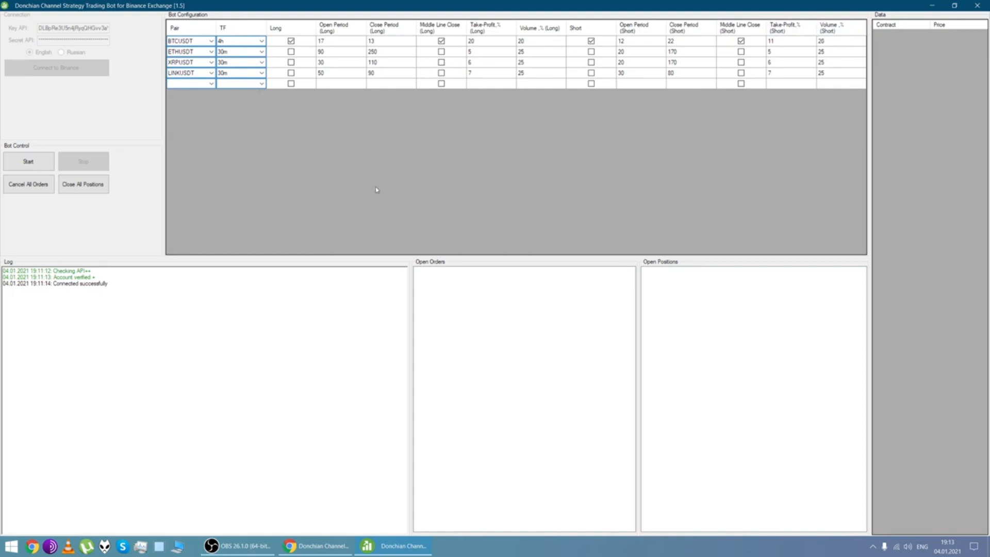
mouse_move(748, 274)
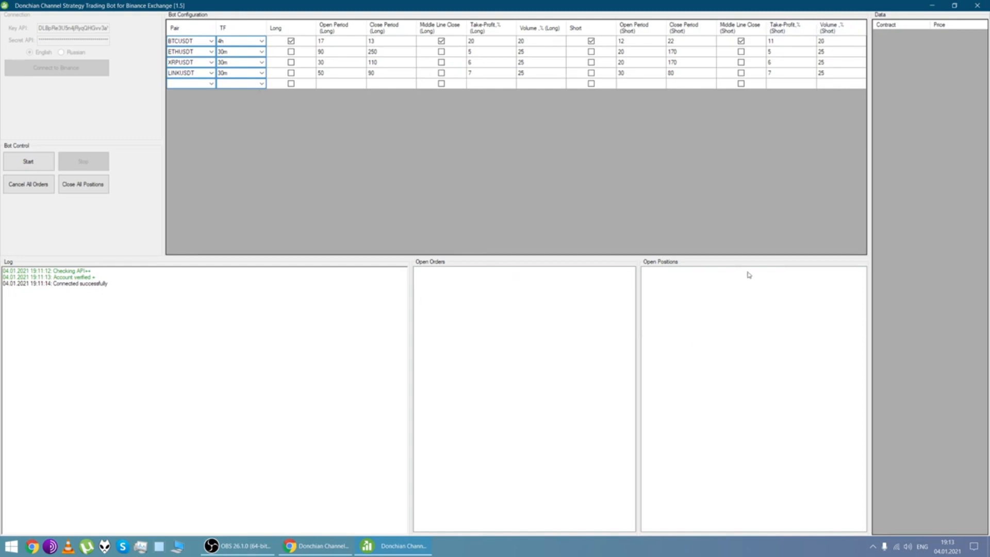
mouse_move(586, 295)
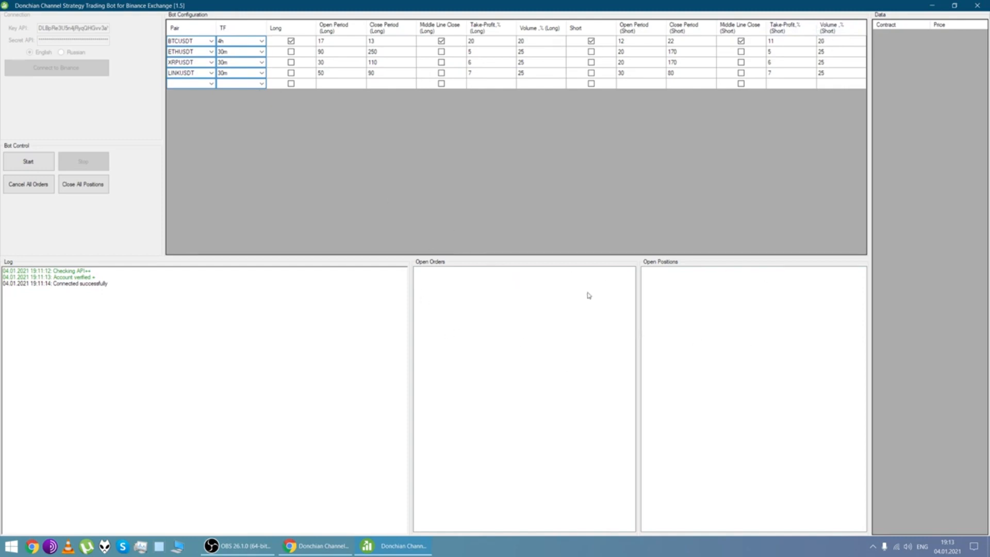
mouse_move(110, 323)
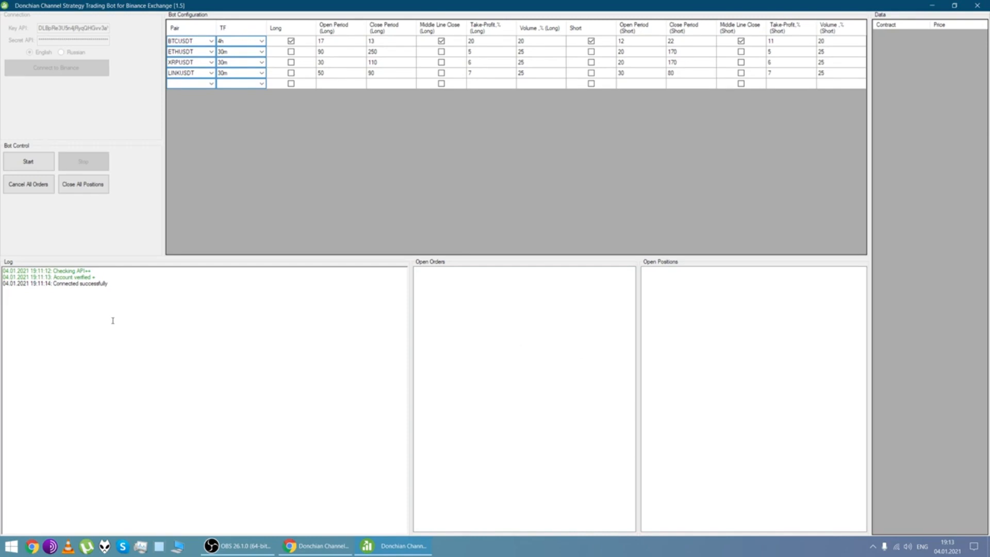
mouse_move(139, 309)
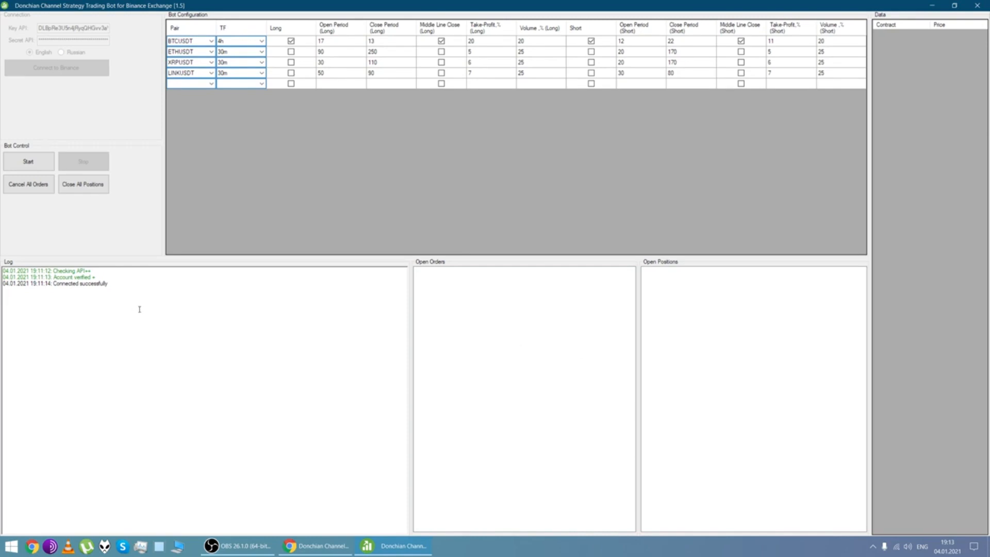
mouse_move(513, 499)
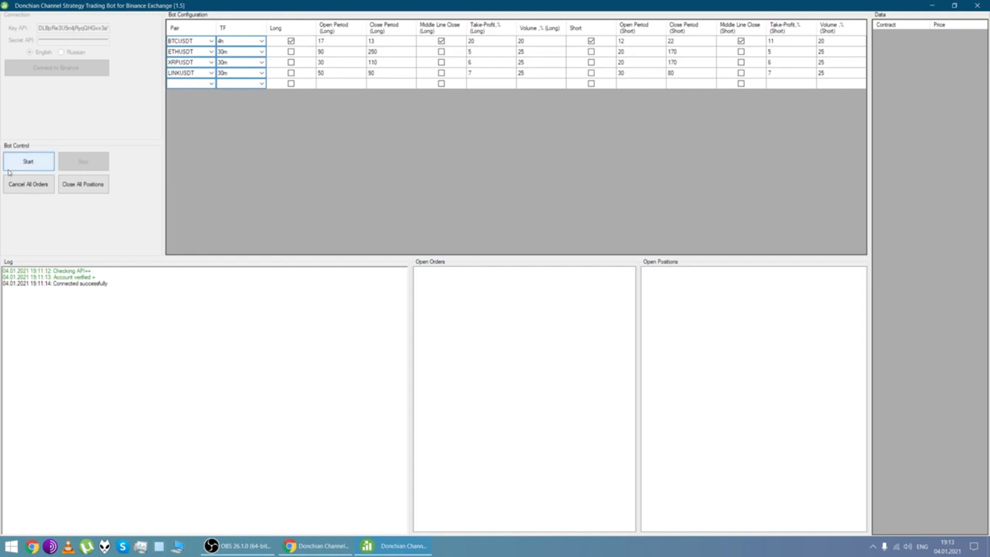
mouse_move(115, 193)
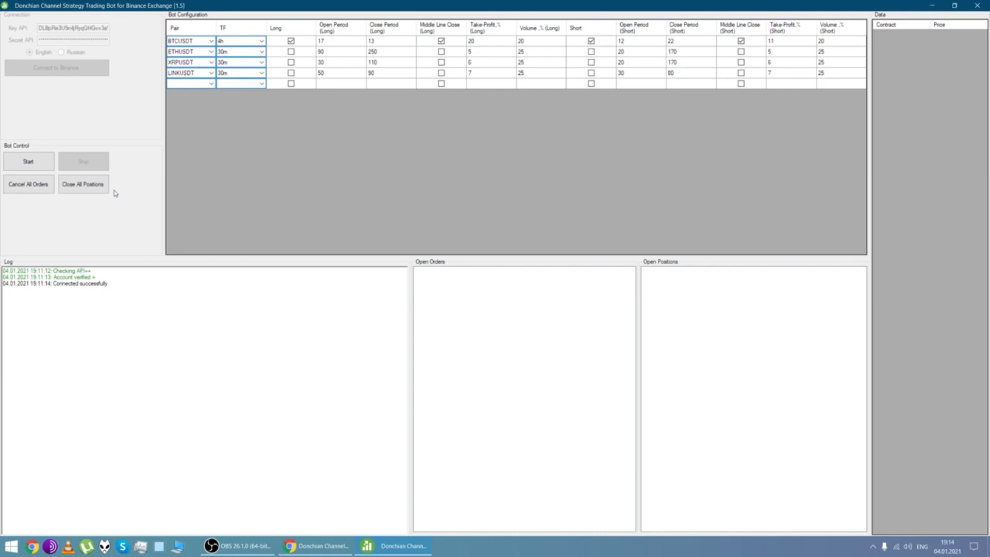
mouse_move(103, 202)
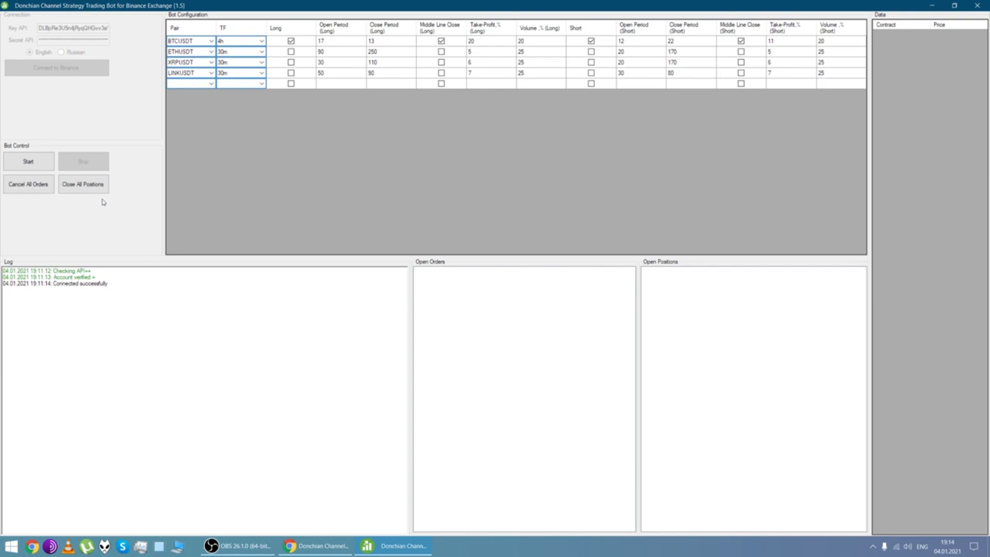
mouse_move(96, 207)
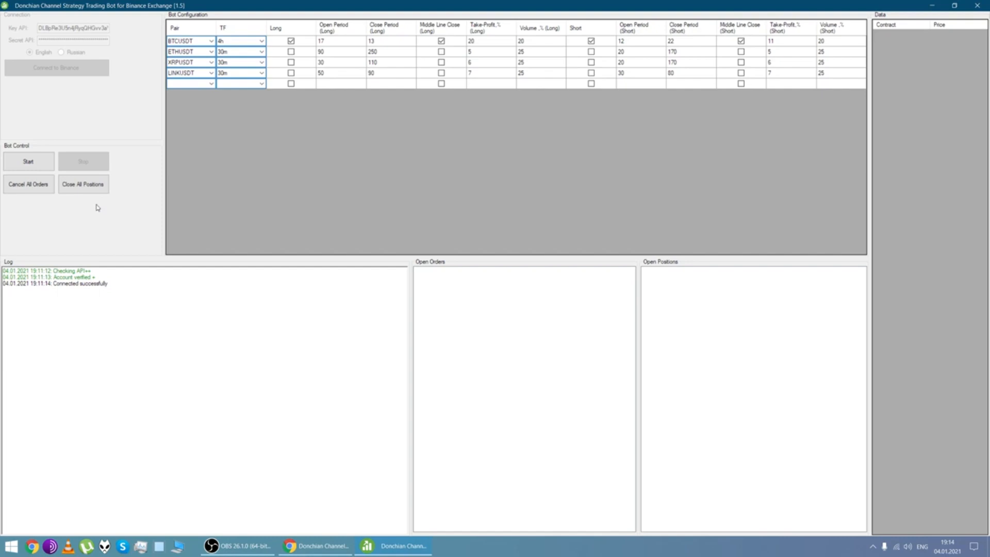
mouse_move(45, 175)
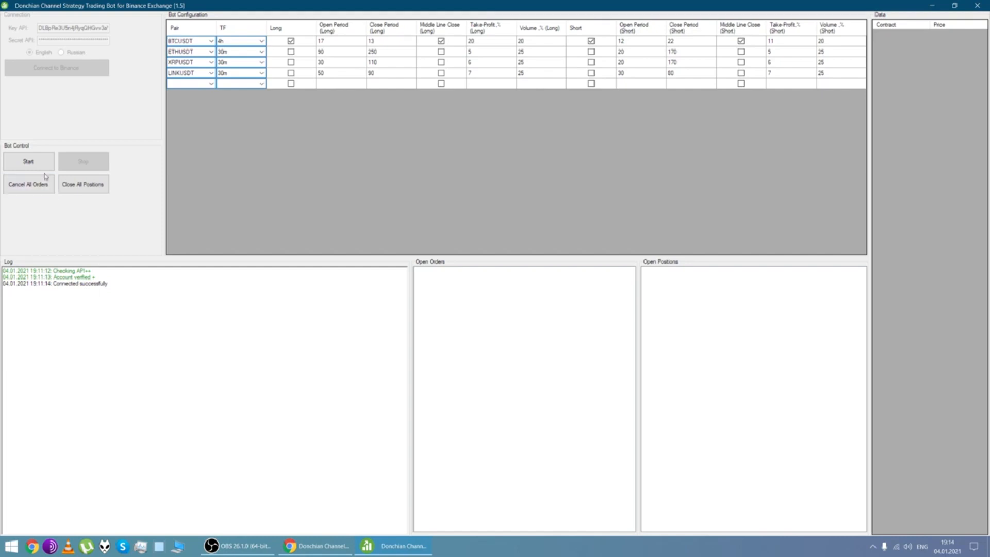
mouse_move(29, 161)
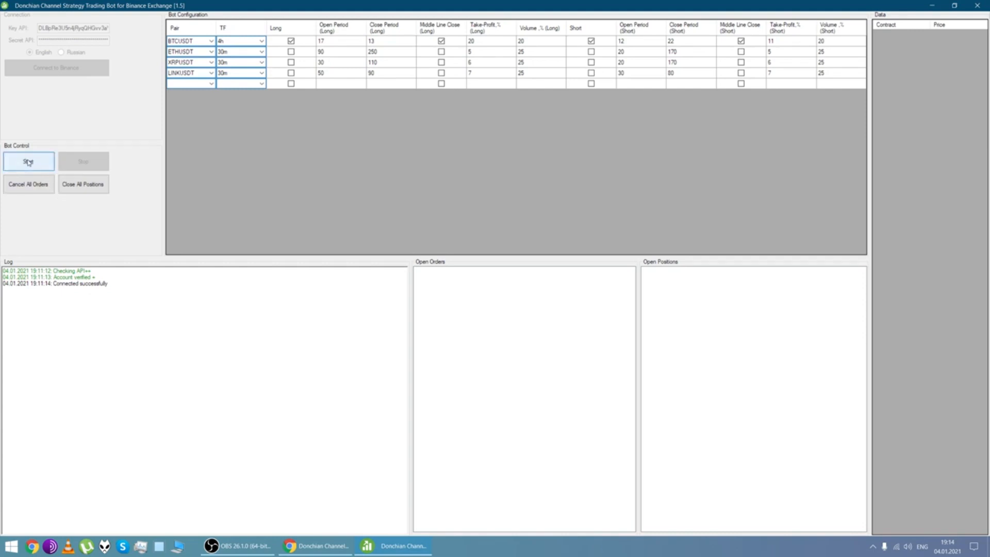
mouse_move(83, 299)
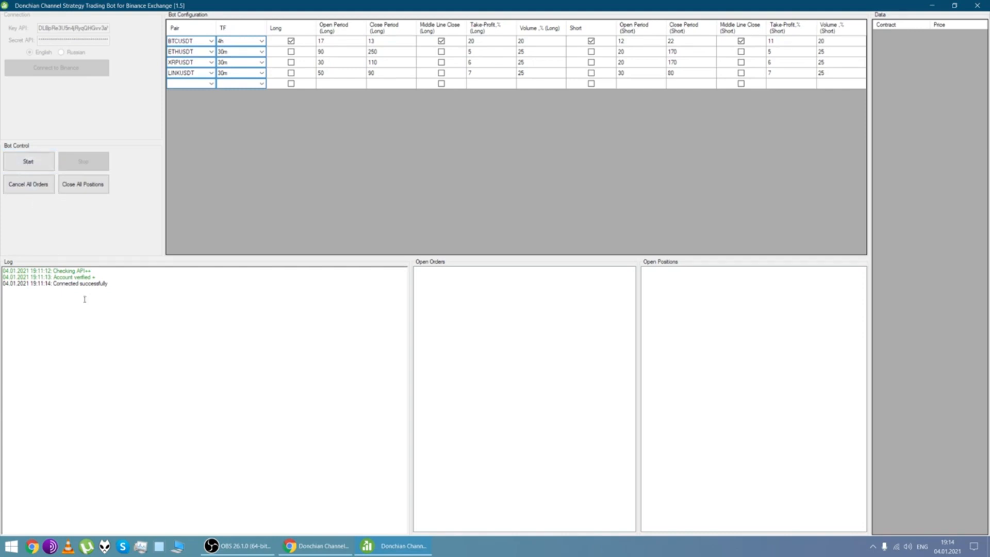
mouse_move(316, 545)
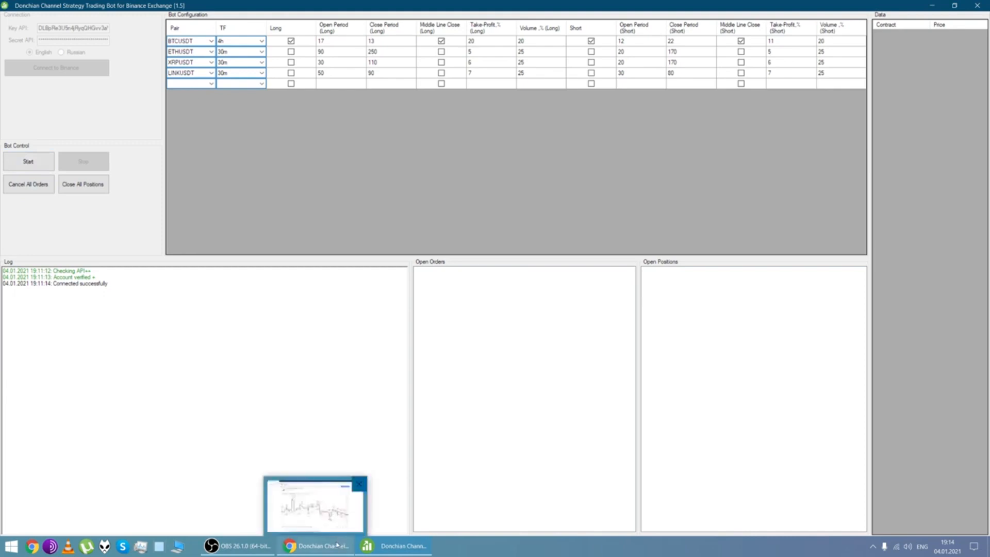
Switch to Chrome showing the Donchian Channel Strategy on the Bitcoin/TetherUS chart.
click(315, 508)
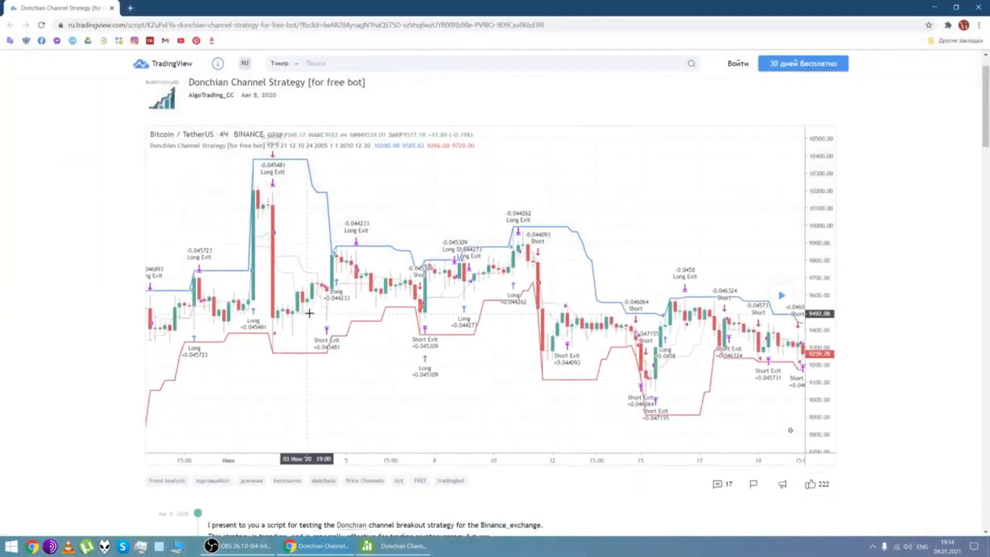
mouse_move(328, 316)
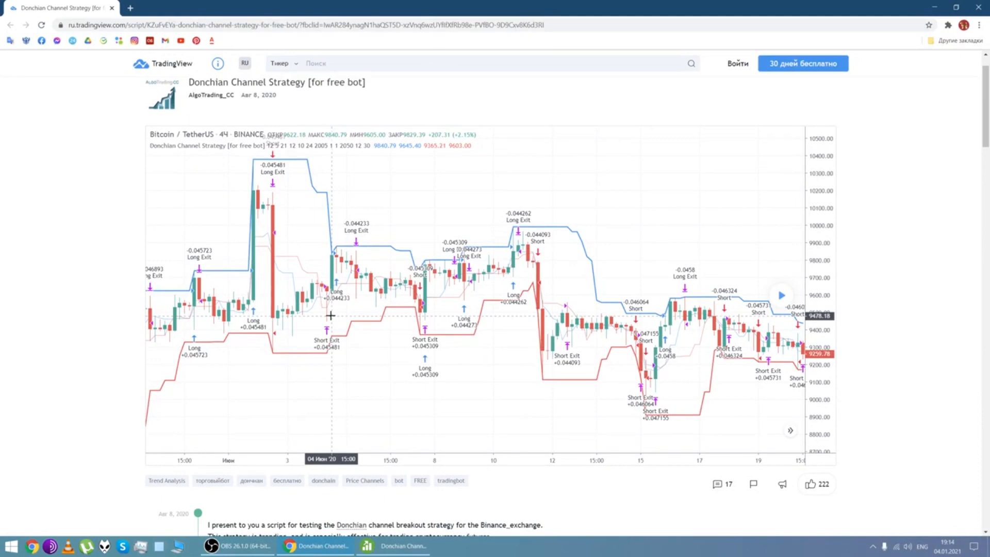
mouse_move(347, 311)
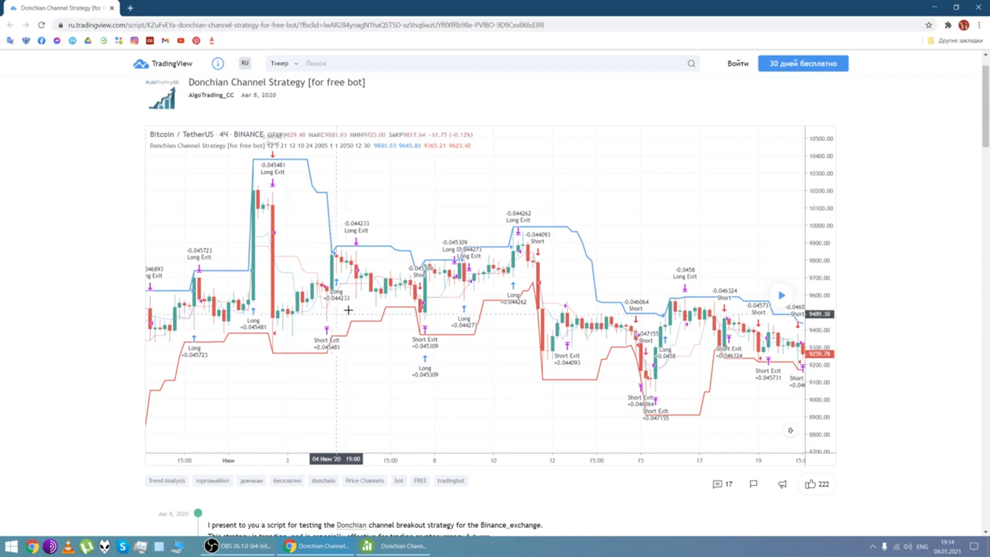
mouse_move(148, 324)
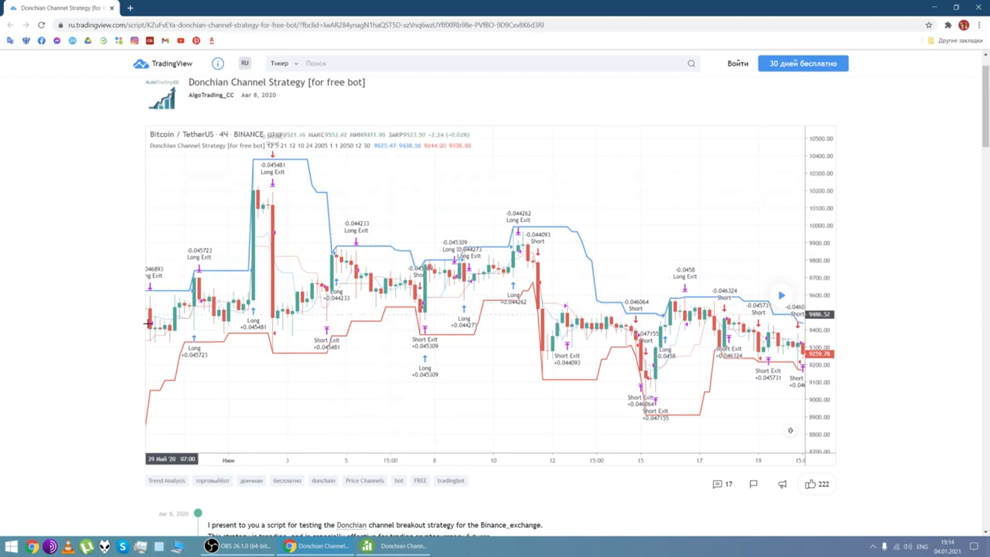
mouse_move(347, 254)
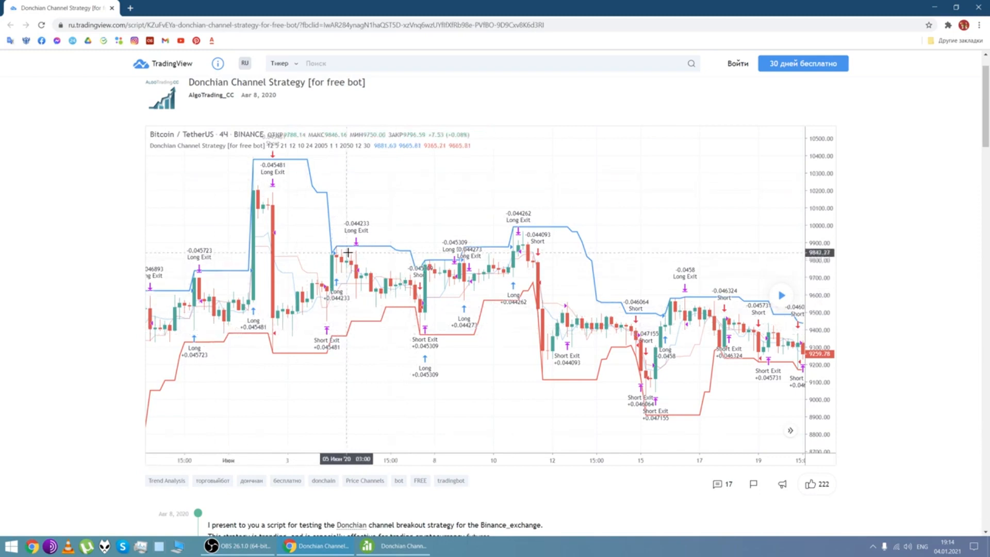
mouse_move(347, 250)
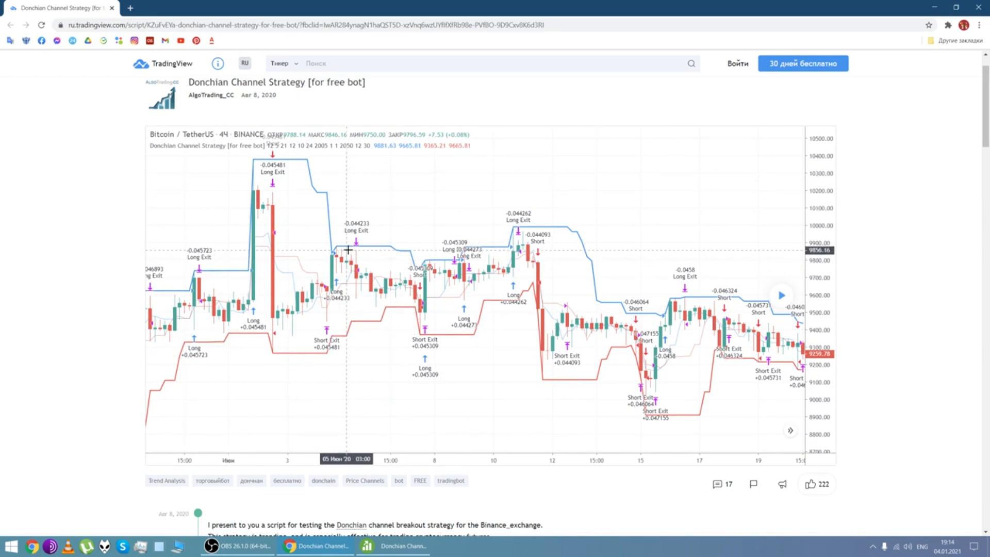
mouse_move(348, 246)
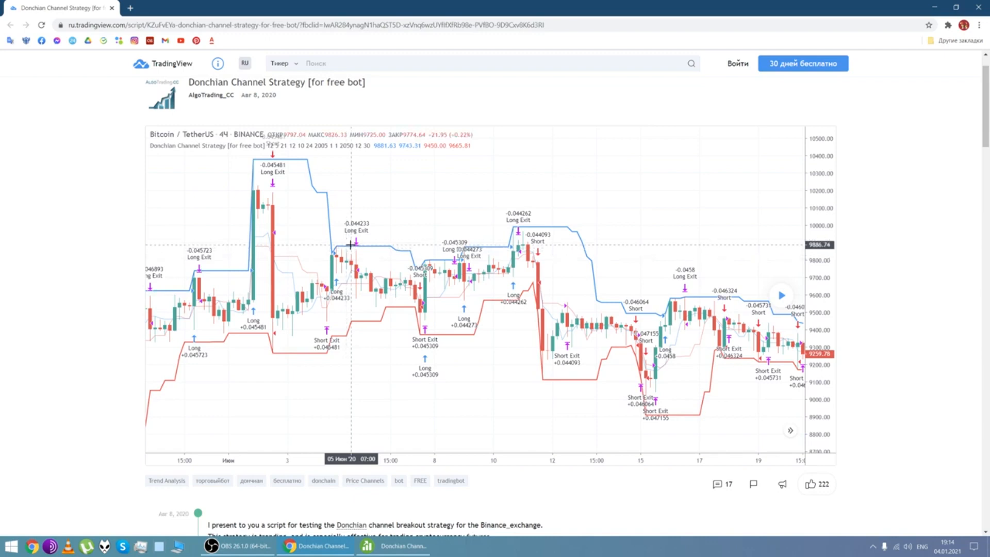
mouse_move(372, 214)
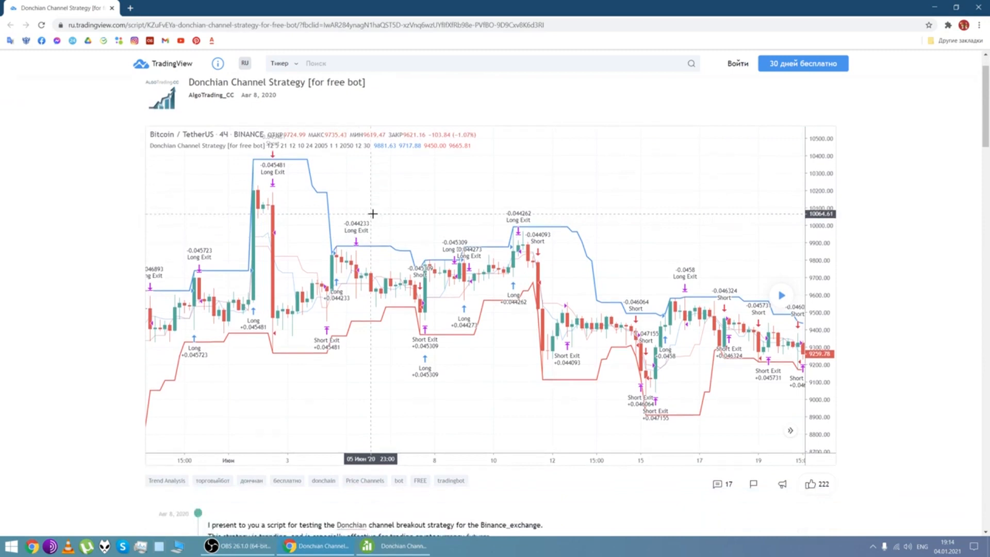
mouse_move(387, 246)
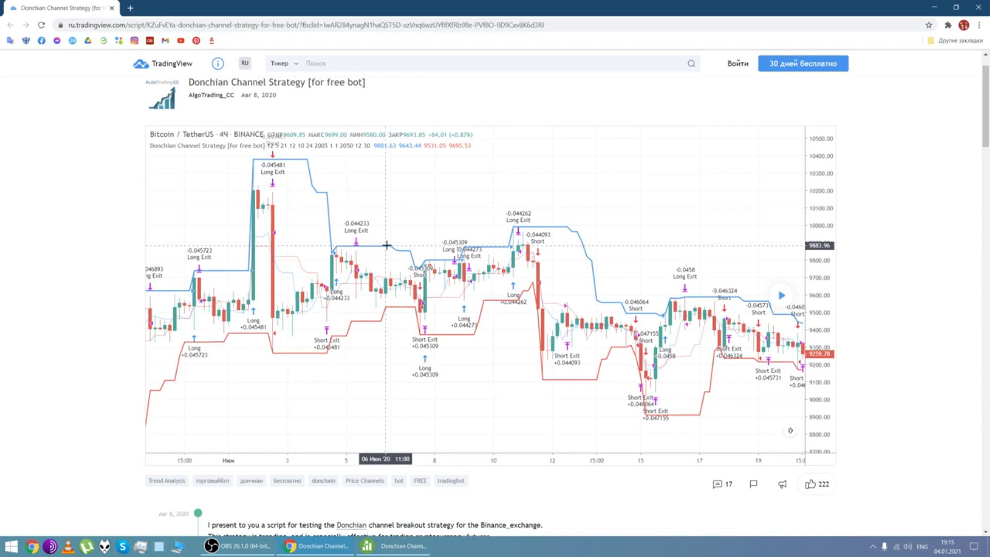
mouse_move(369, 296)
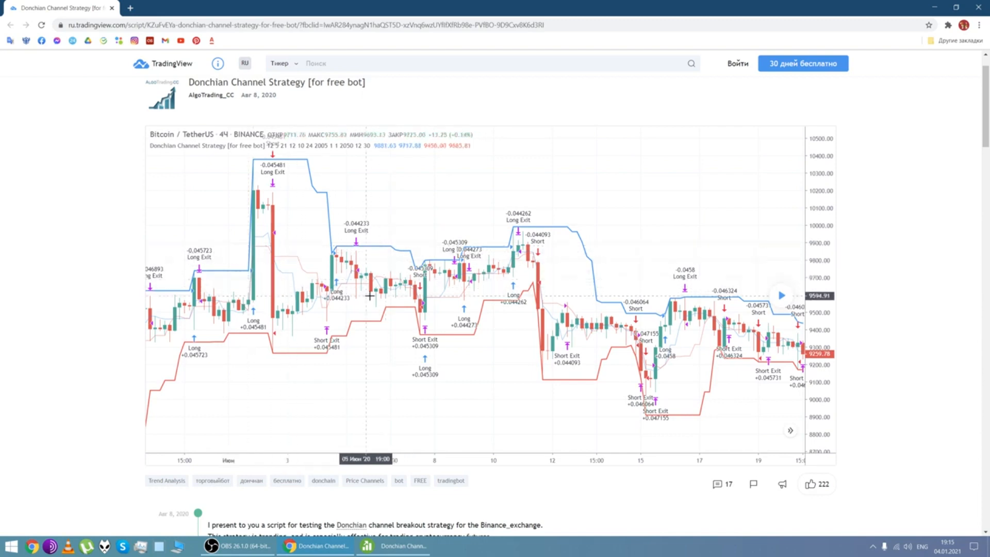
mouse_move(551, 243)
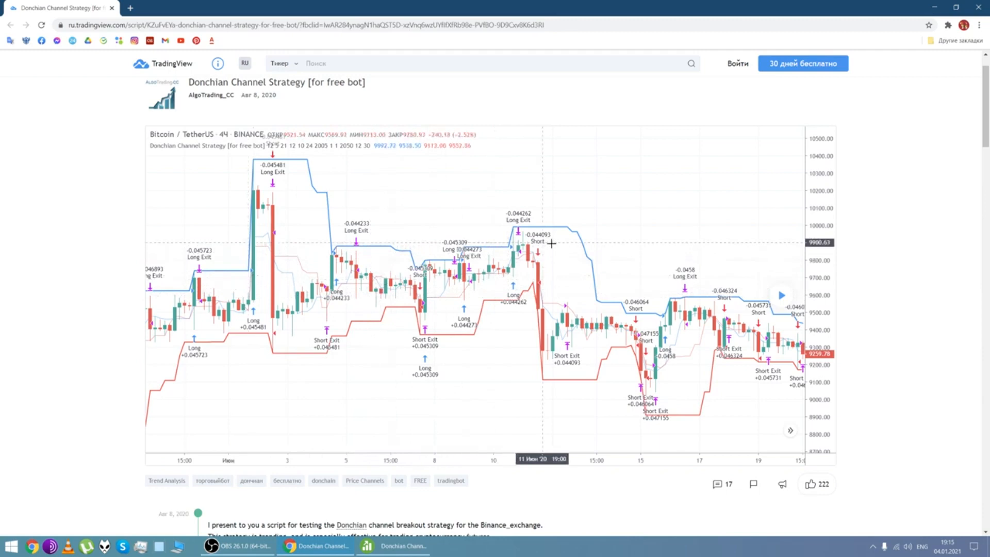
mouse_move(355, 303)
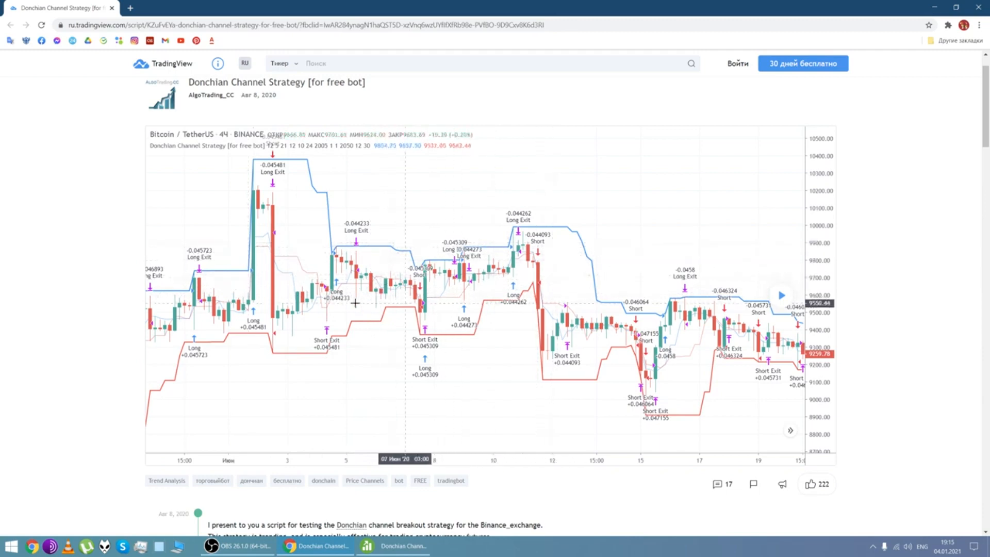
mouse_move(186, 289)
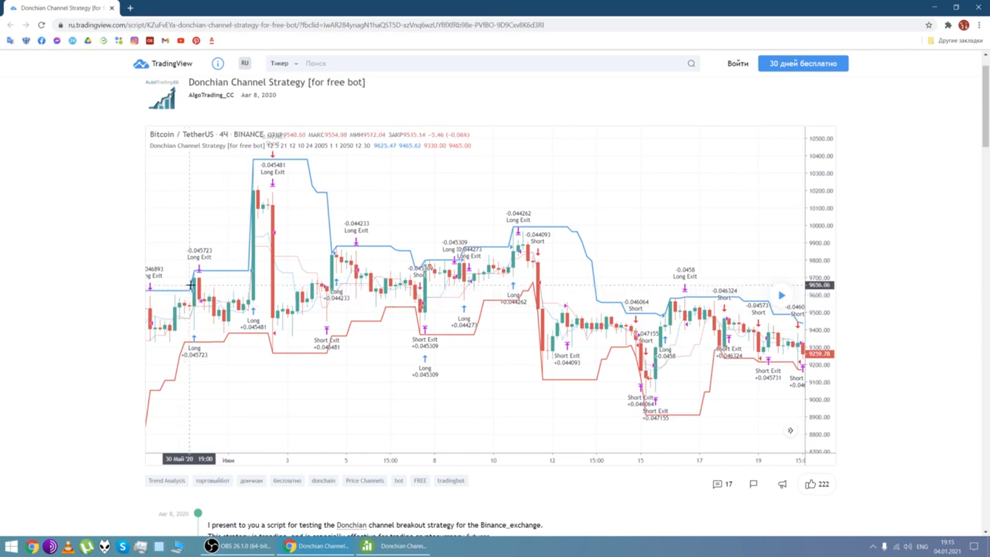
mouse_move(190, 319)
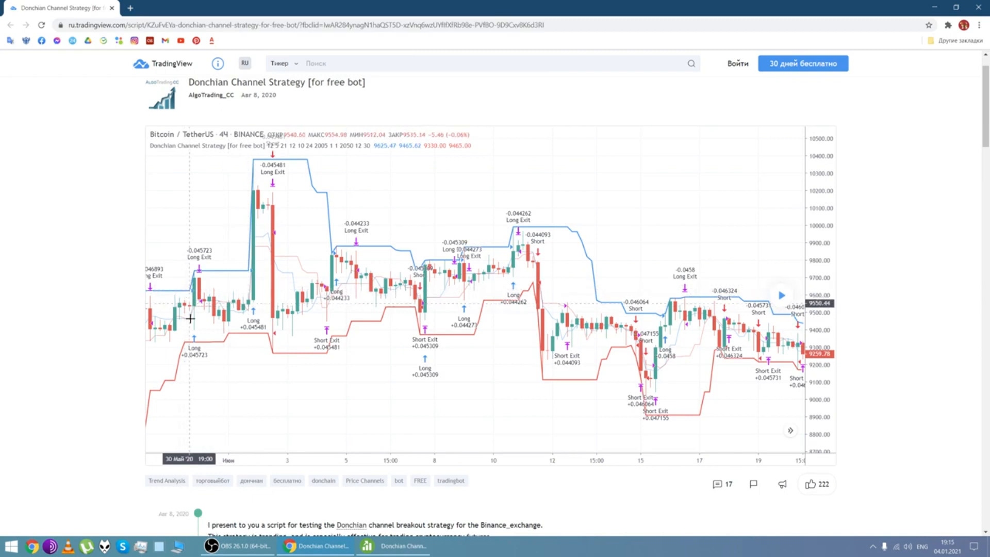
mouse_move(213, 343)
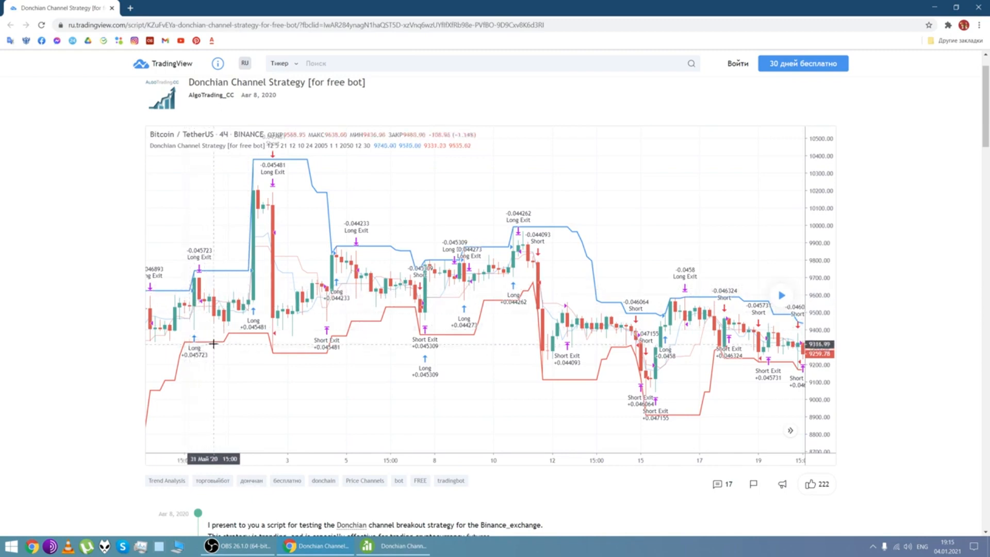
mouse_move(172, 324)
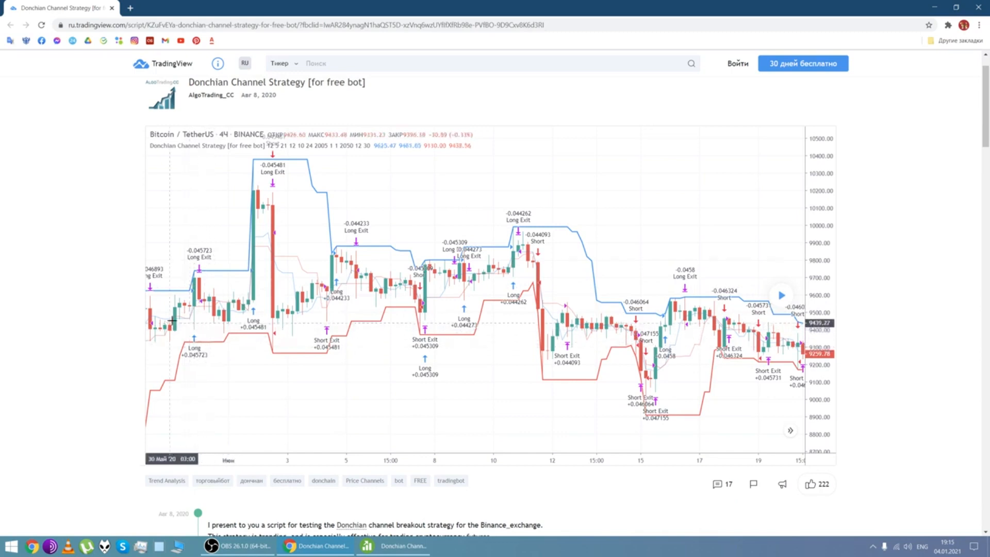
mouse_move(300, 313)
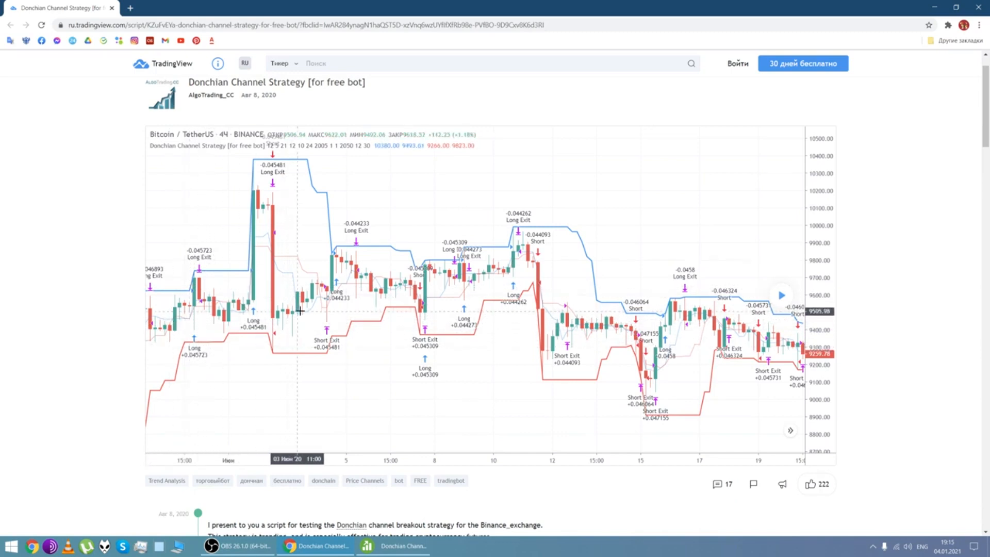
mouse_move(328, 289)
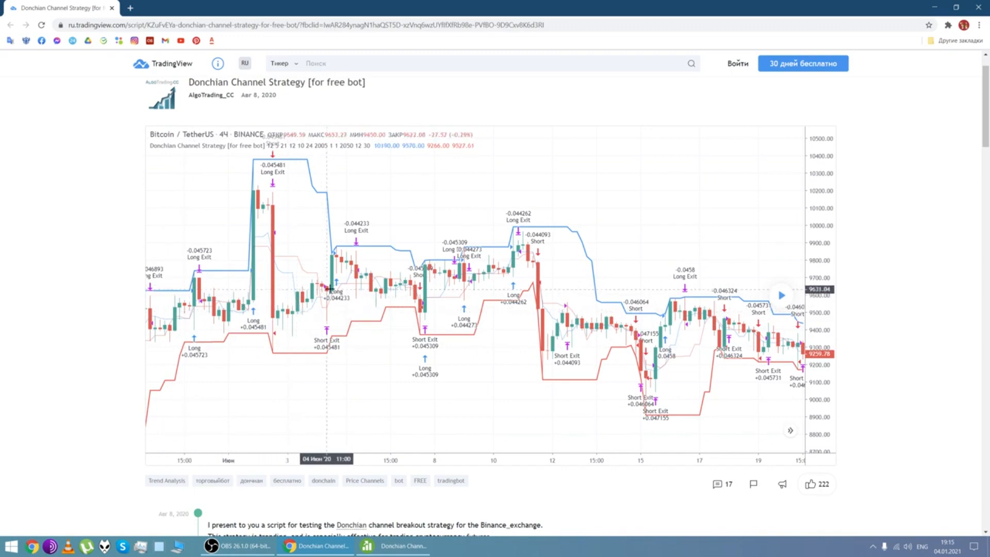
mouse_move(339, 279)
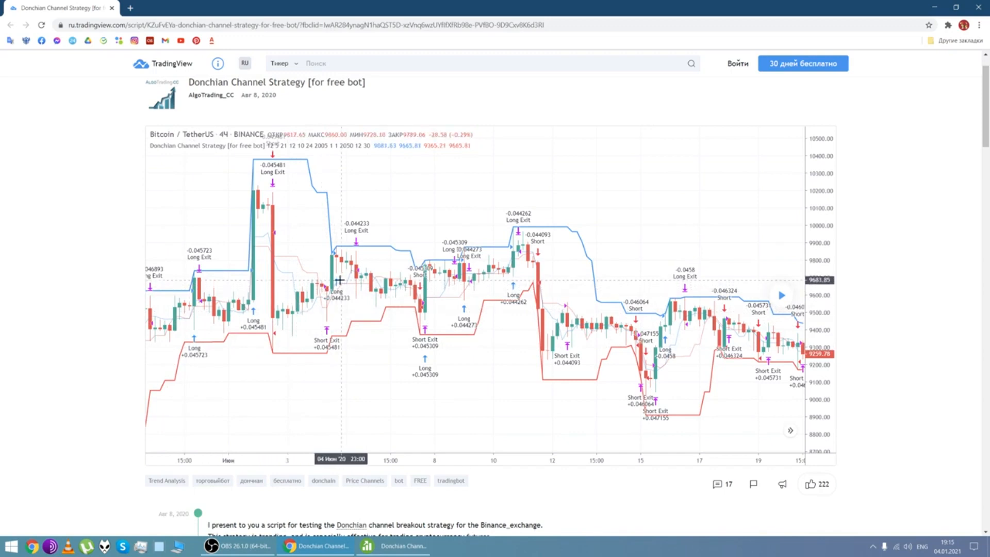
mouse_move(341, 309)
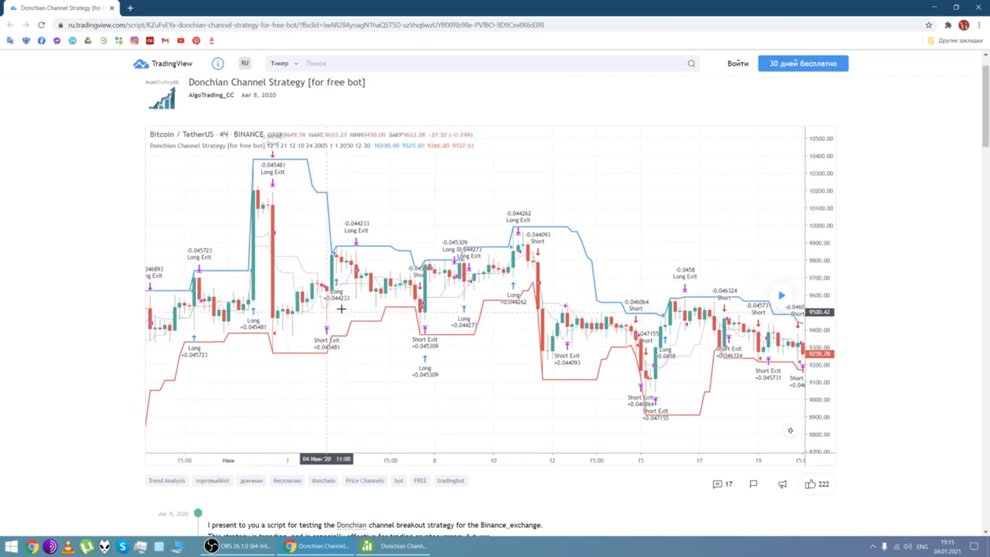
mouse_move(410, 300)
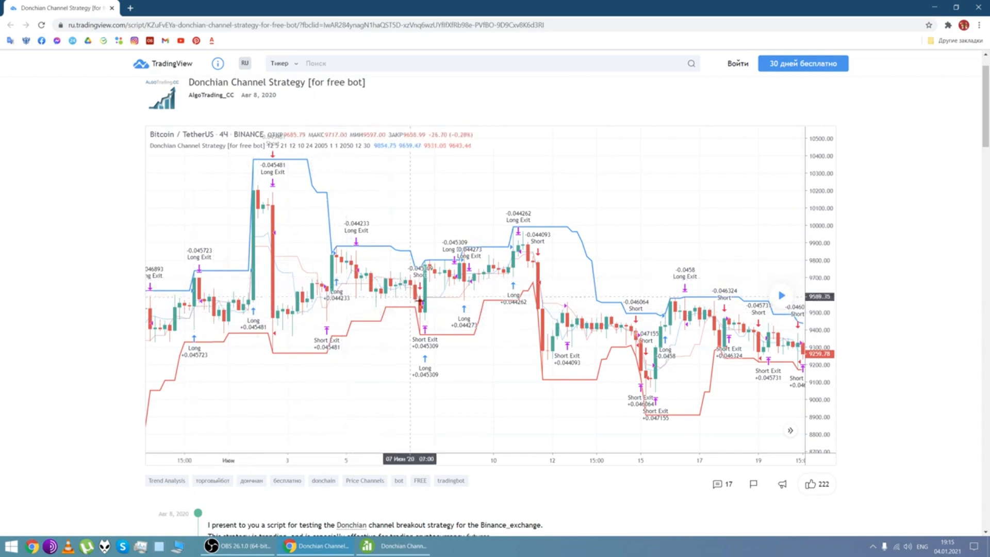
mouse_move(440, 300)
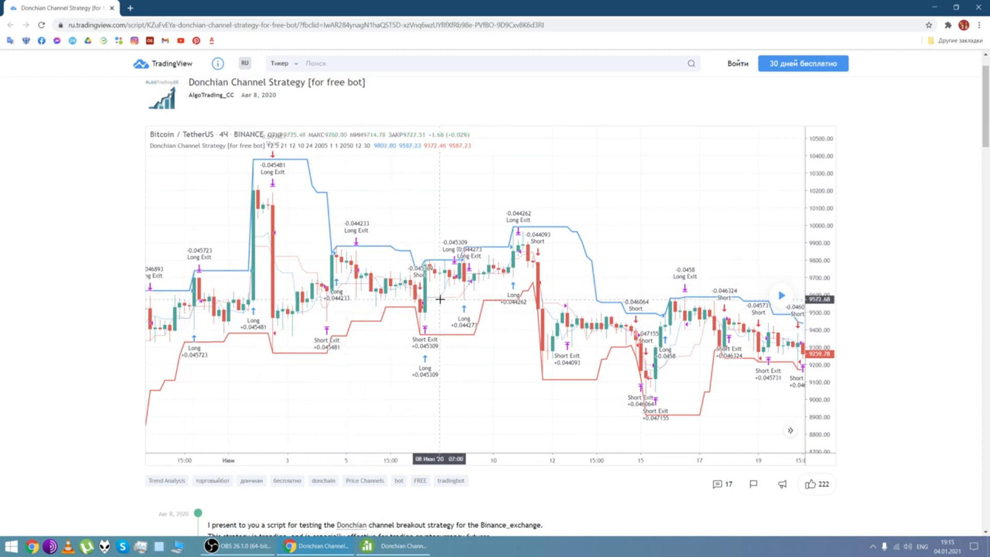
mouse_move(472, 276)
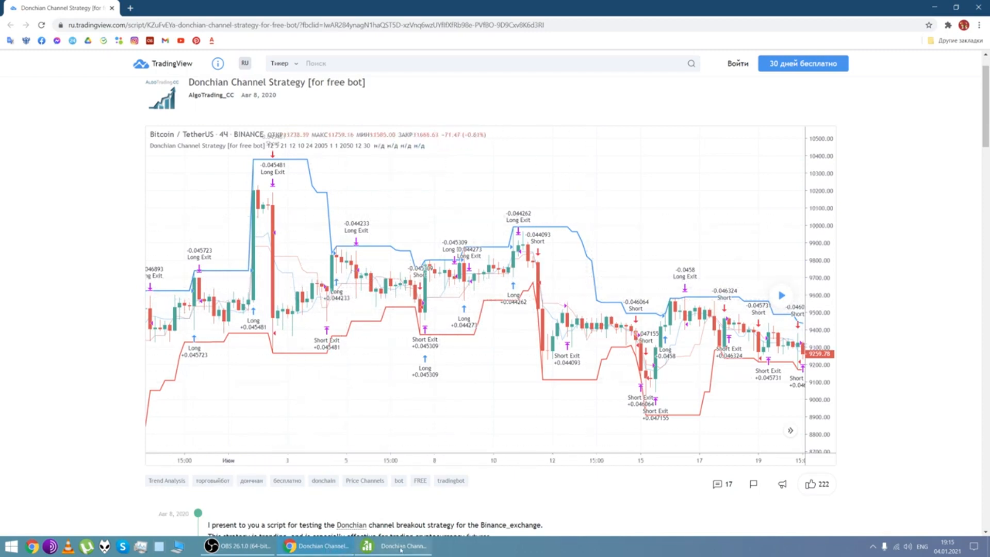
Switch back to the trading bot window with its four USDT pairs.
click(403, 545)
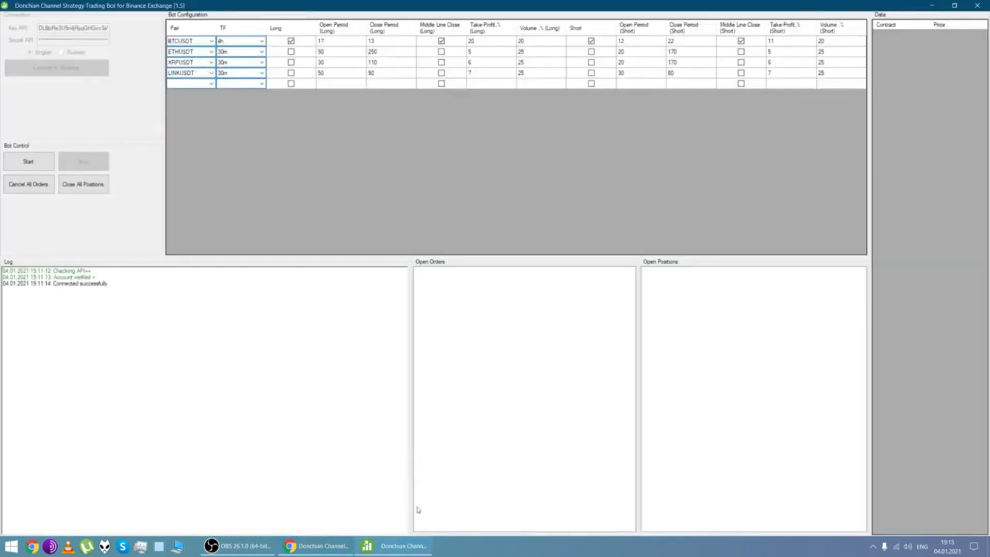
mouse_move(401, 350)
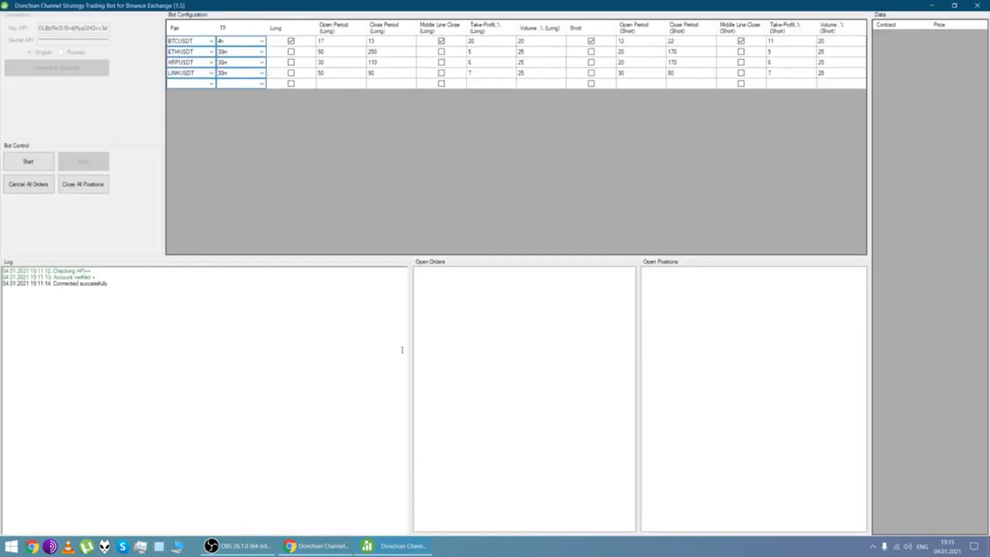